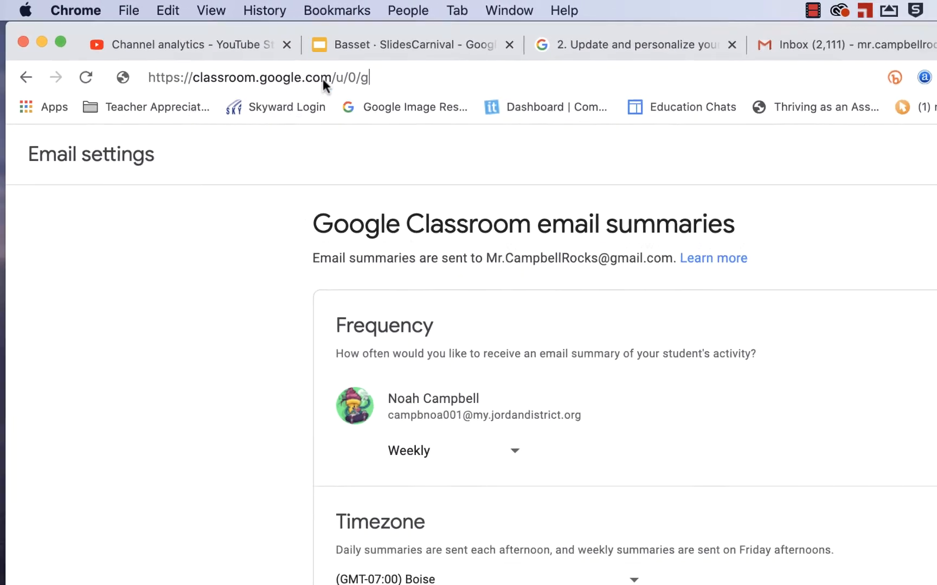
Step: Keep the summary frequency at Weekly, then switch to the Gmail inbox tab
text(s)
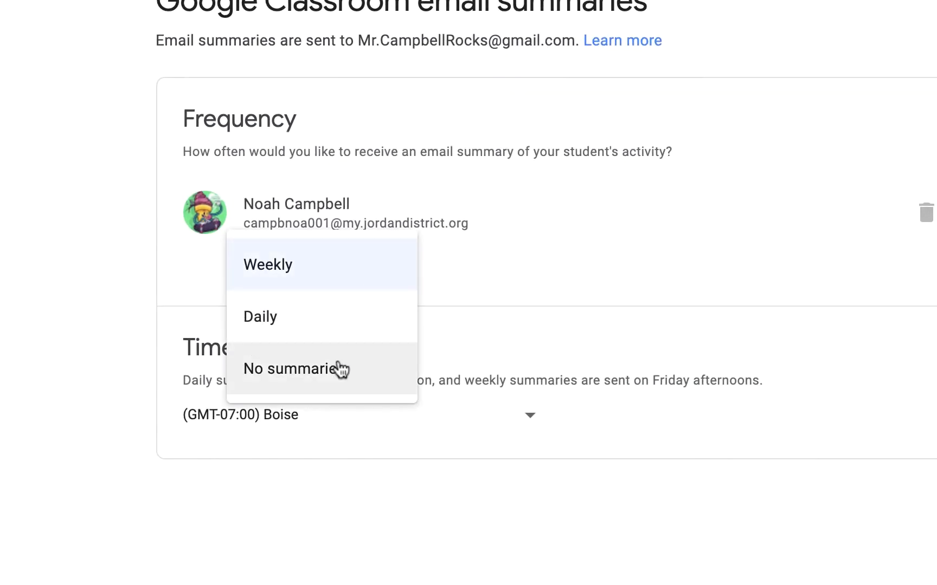
mouse_move(512, 413)
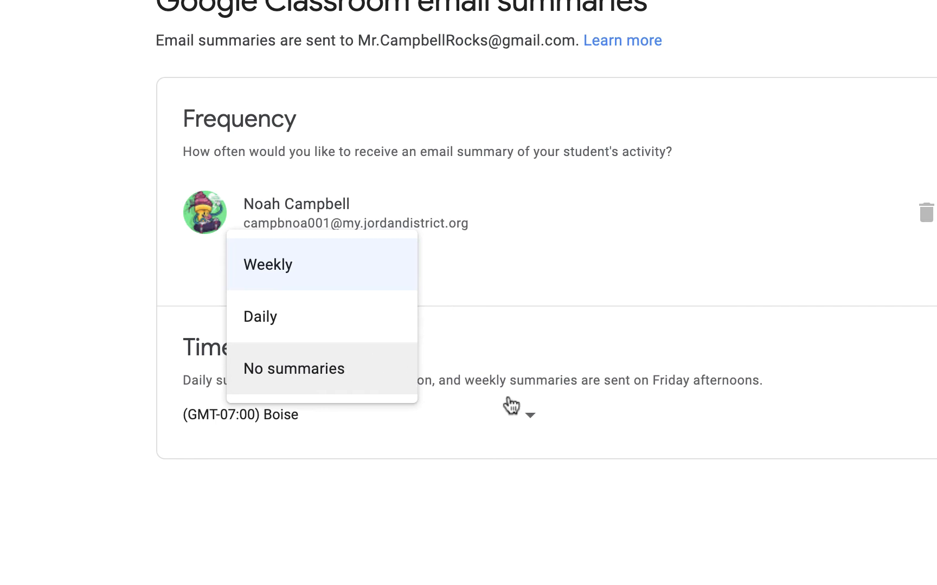
click(268, 265)
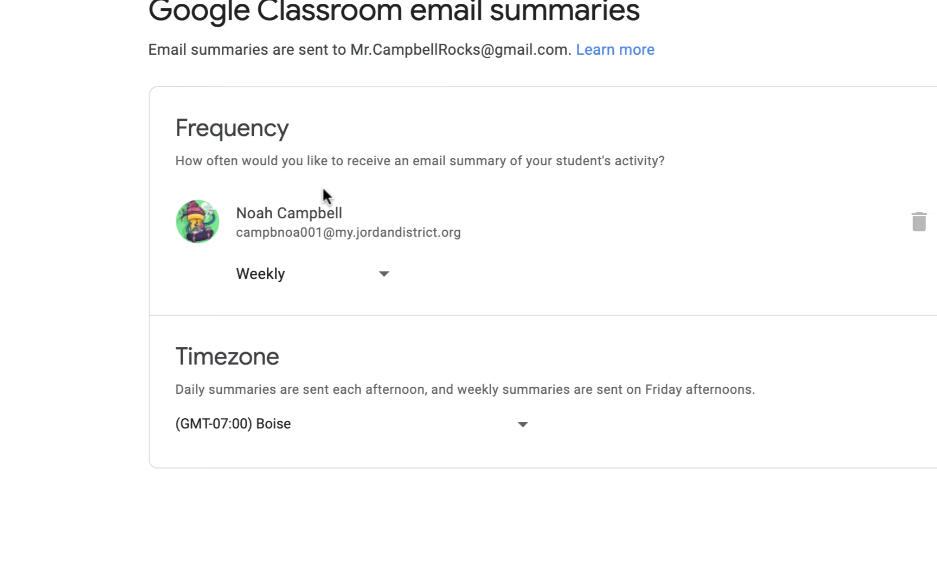
click(574, 52)
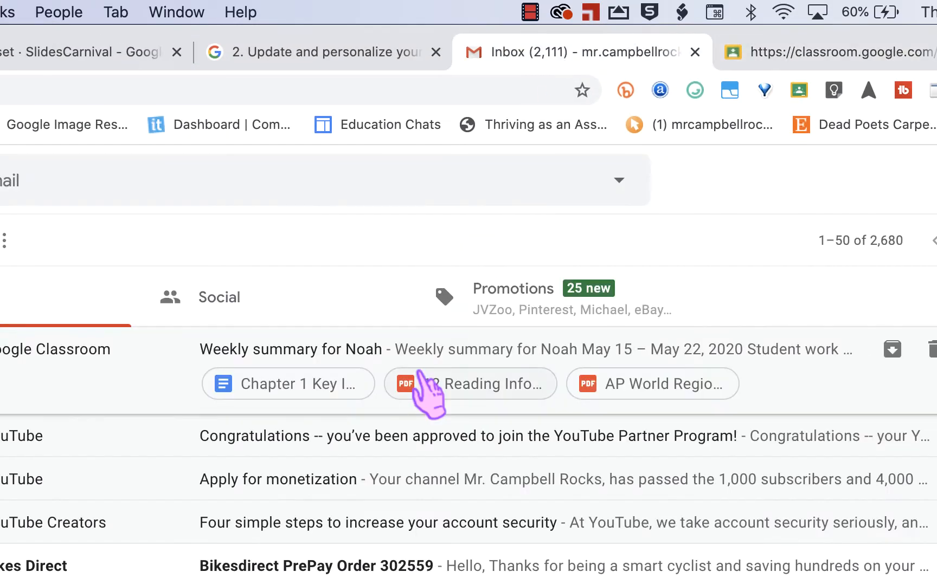
mouse_move(419, 365)
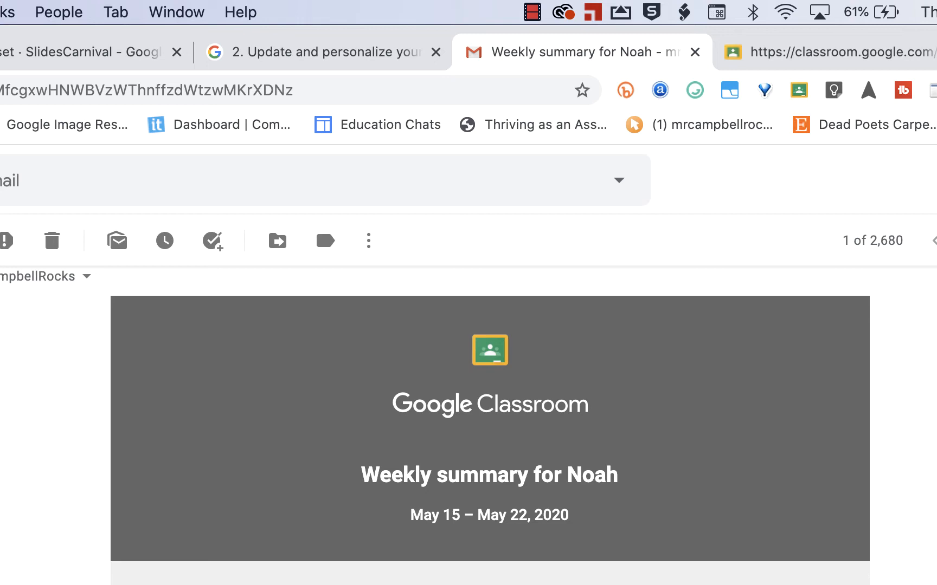
Step: Read down the summary email through Noah's missing work into the English class announcements
scroll(down, 3)
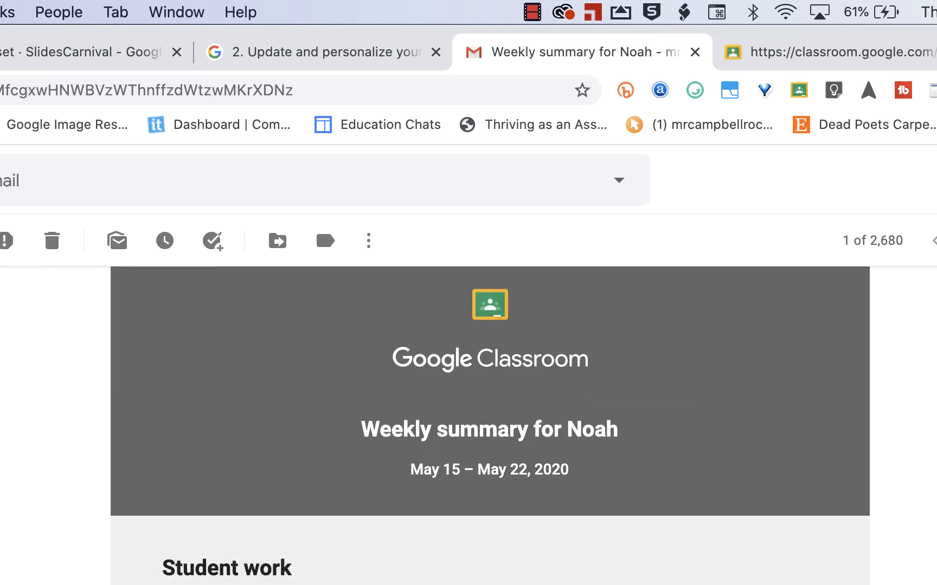
scroll(down, 3)
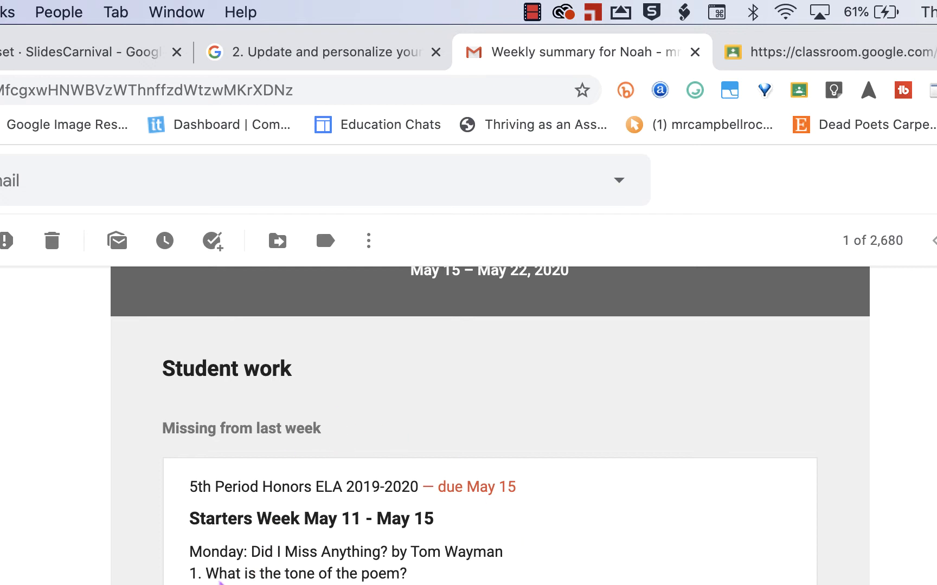
mouse_move(394, 529)
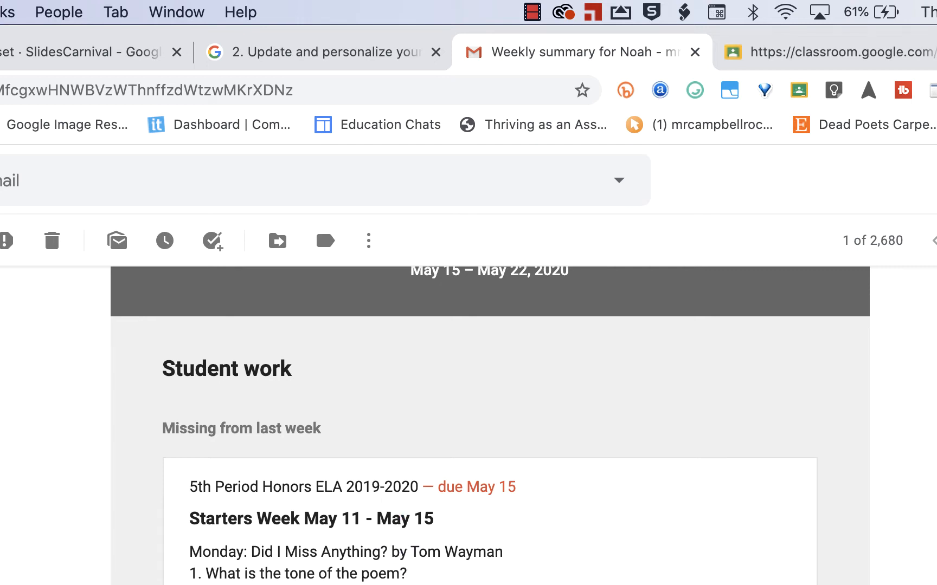
scroll(down, 3)
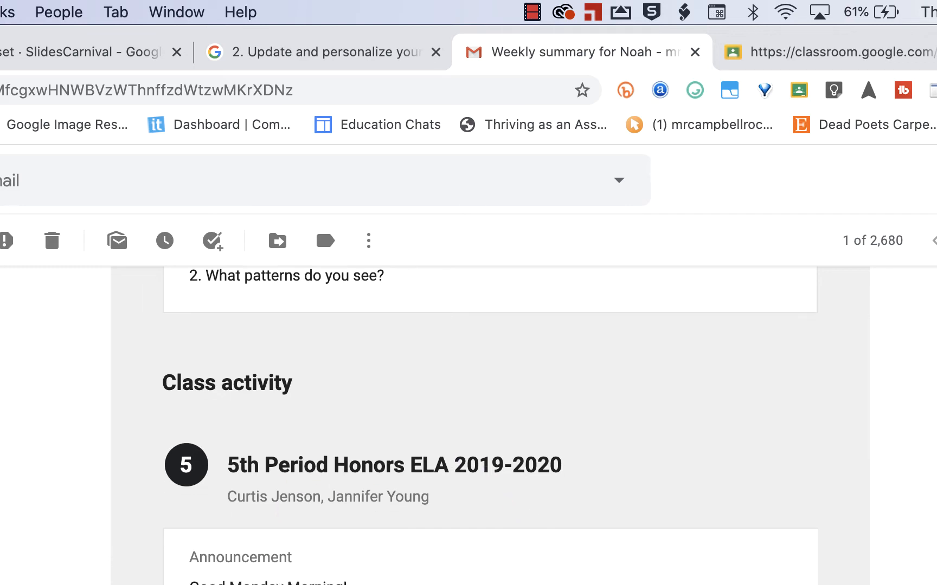
scroll(down, 3)
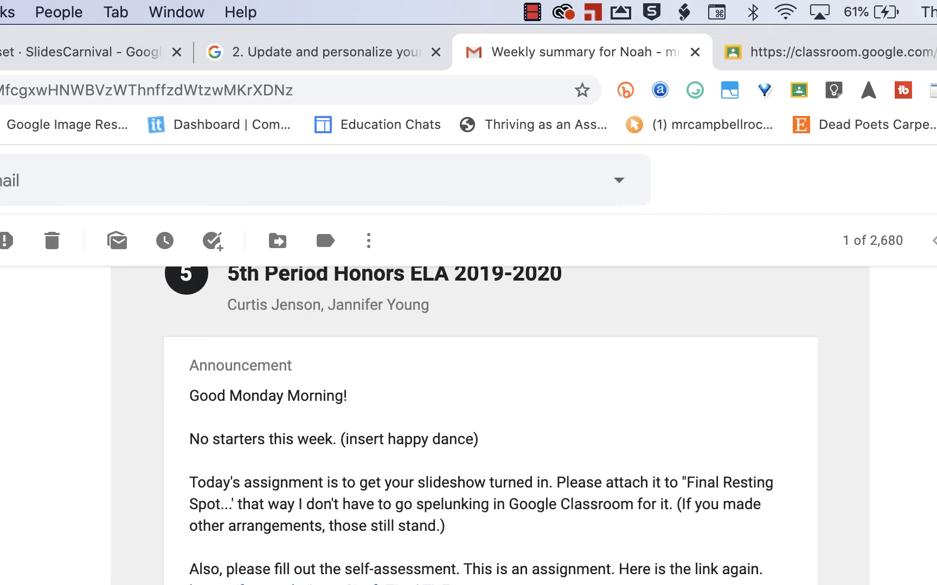
scroll(down, 3)
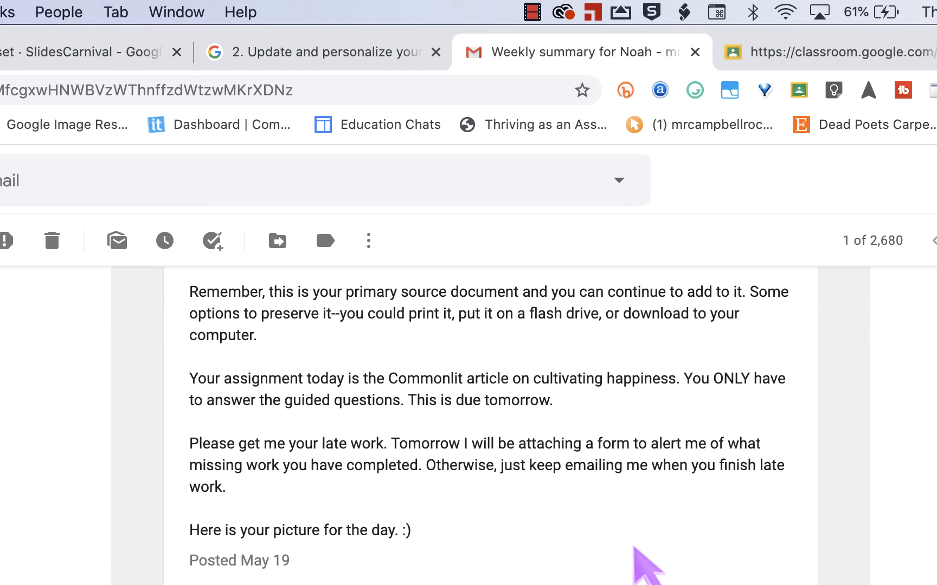
scroll(down, 3)
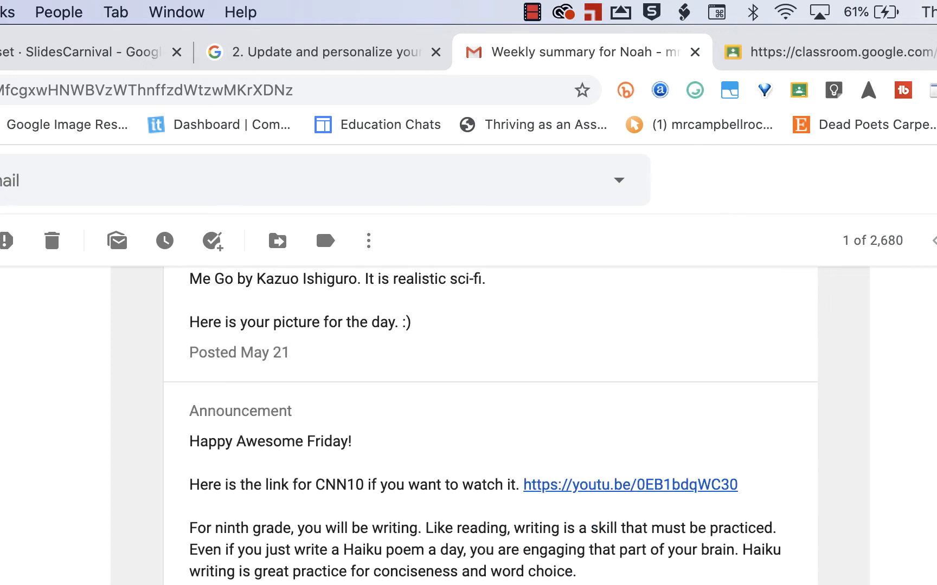
mouse_move(628, 541)
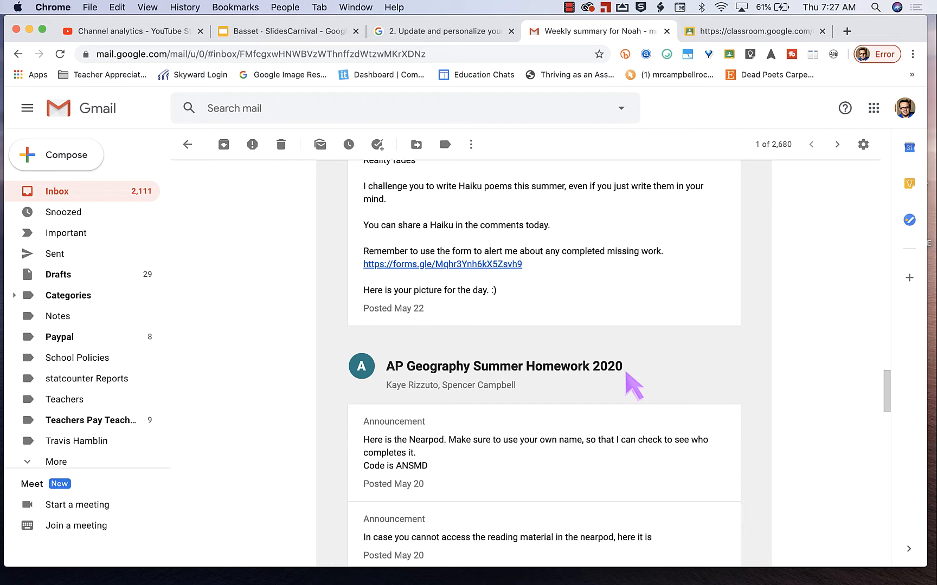
Step: Continue down to the AP Geography Summer Homework 2020 announcements and their reading and vocab links
scroll(down, 3)
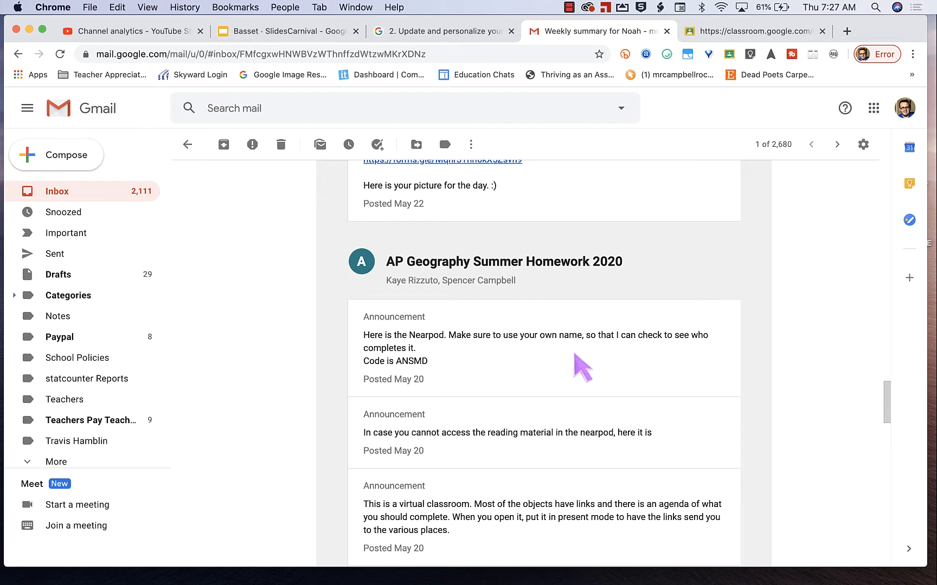
scroll(down, 3)
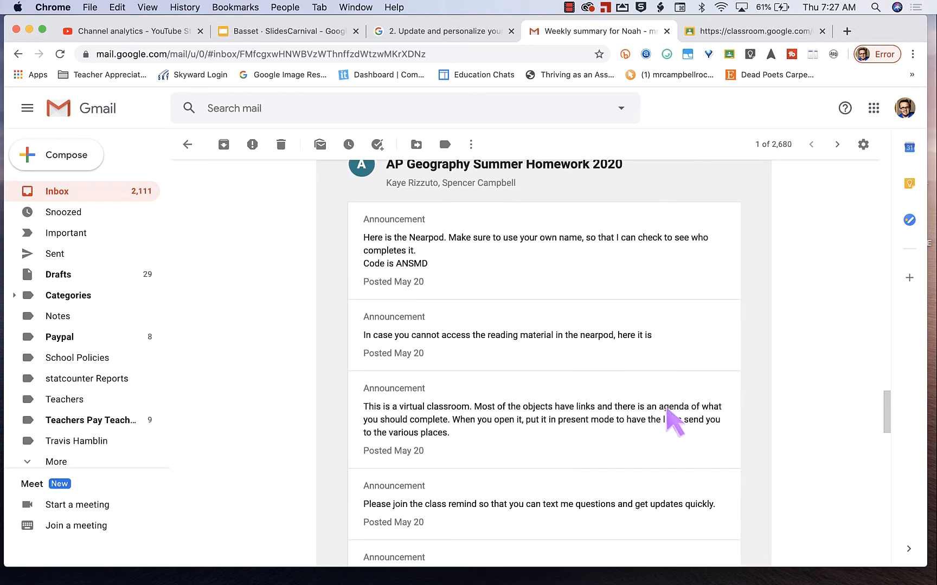
scroll(down, 3)
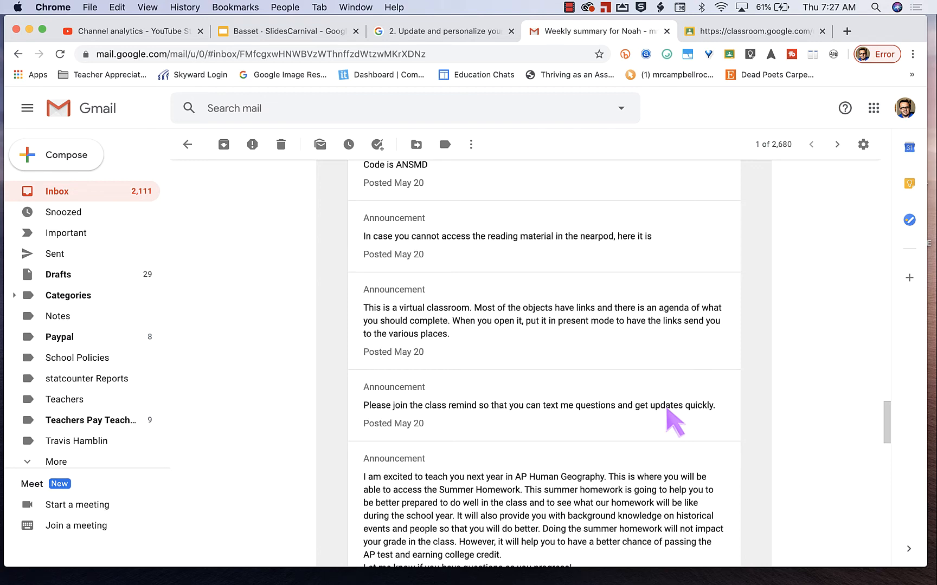
scroll(down, 3)
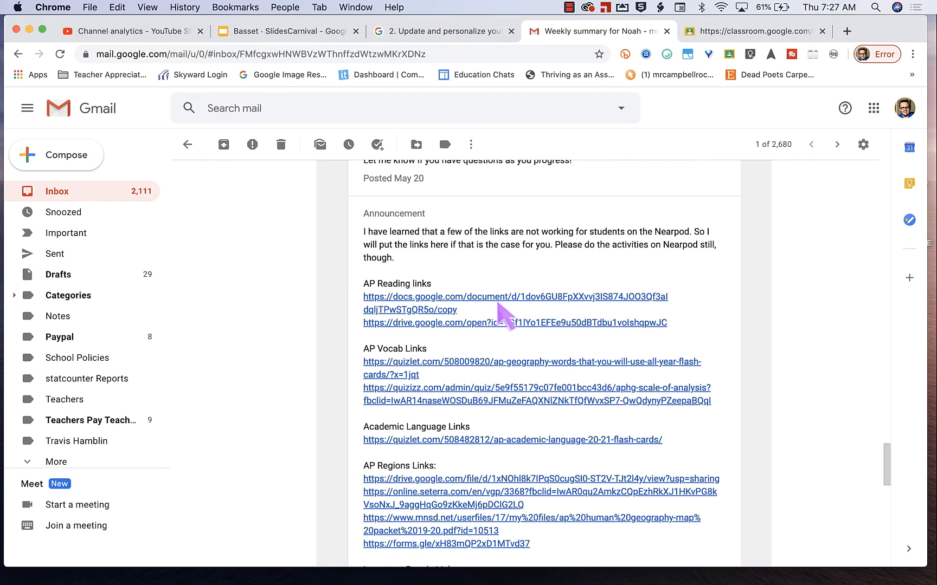
mouse_move(524, 339)
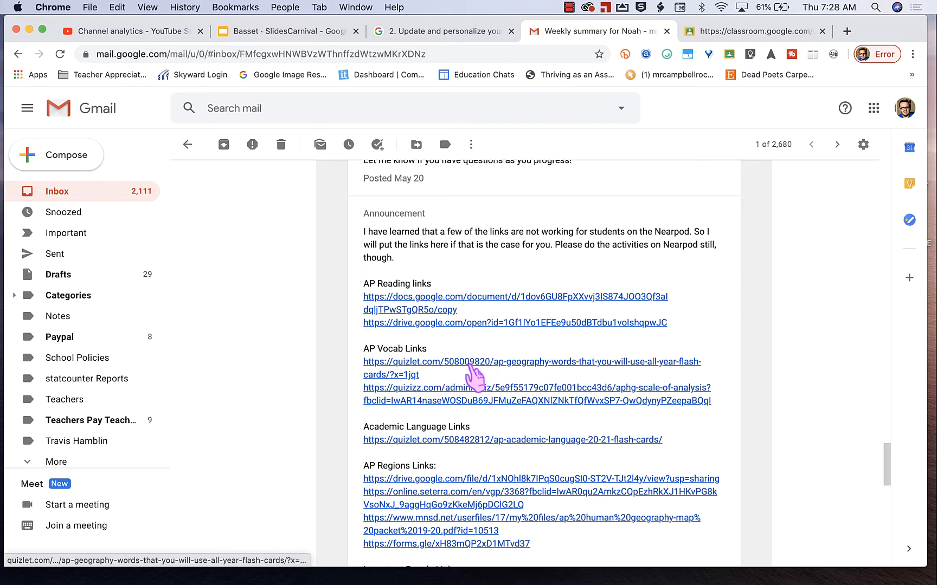
mouse_move(419, 323)
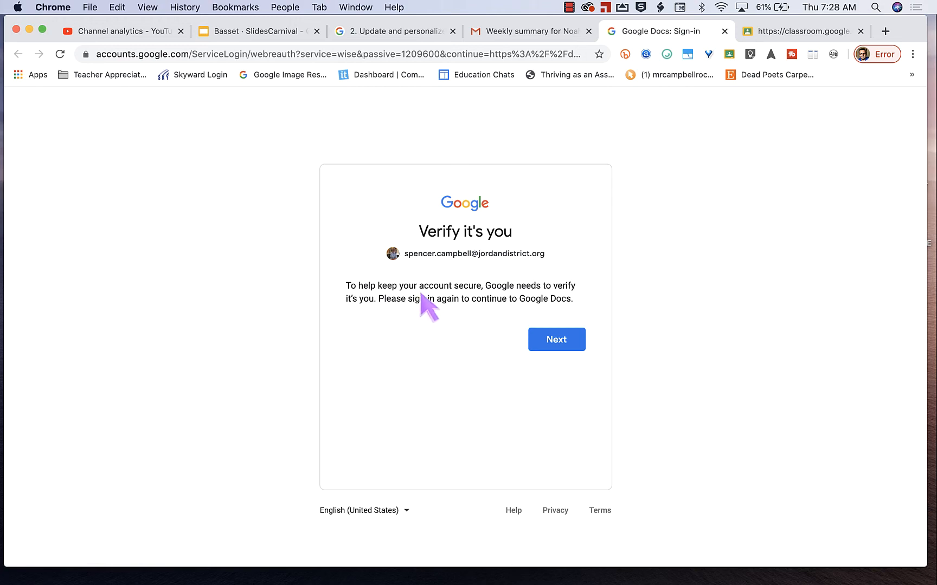
mouse_move(572, 161)
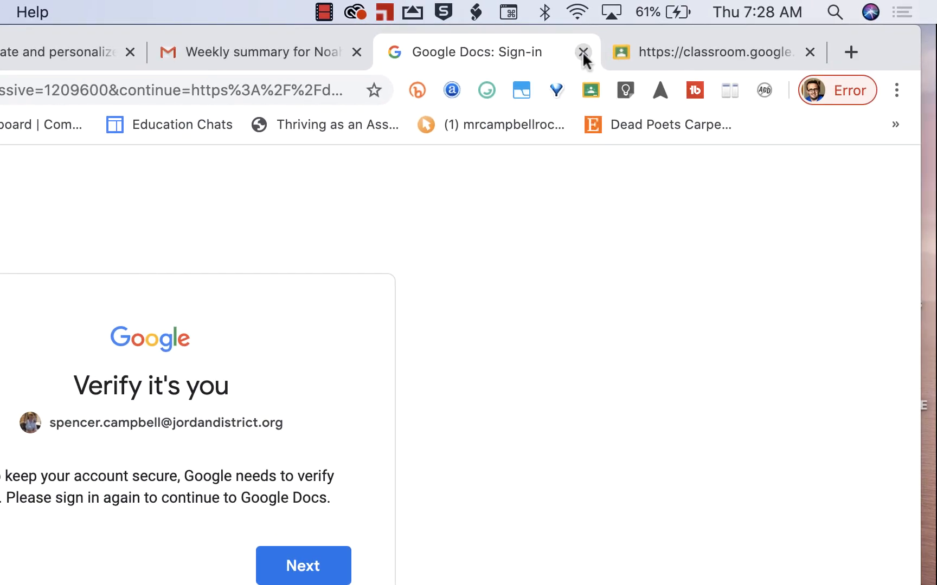
Step: Close the Google Docs sign-in verification tab opened by the reading link
click(583, 52)
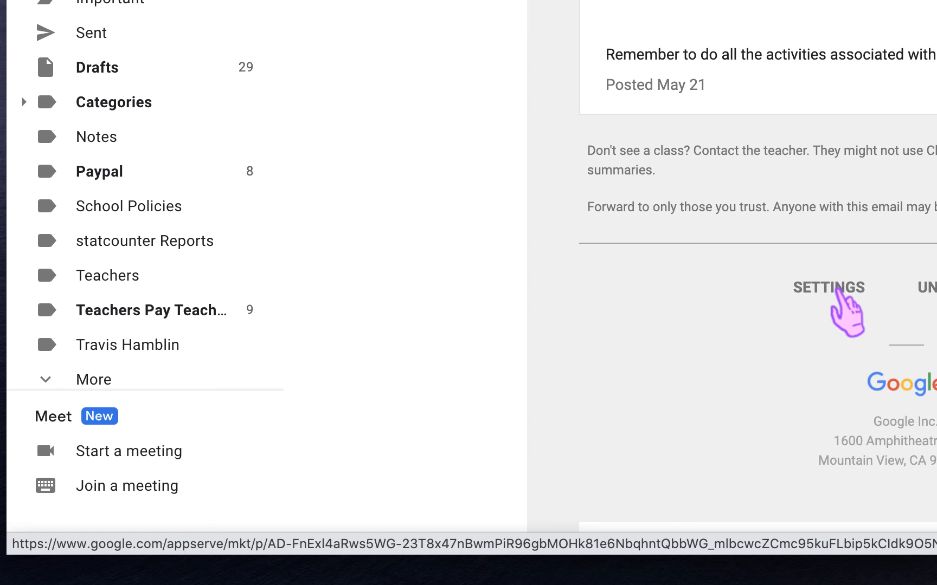
Step: Follow the SETTINGS link at the email's end to the Classroom email summaries page
click(827, 286)
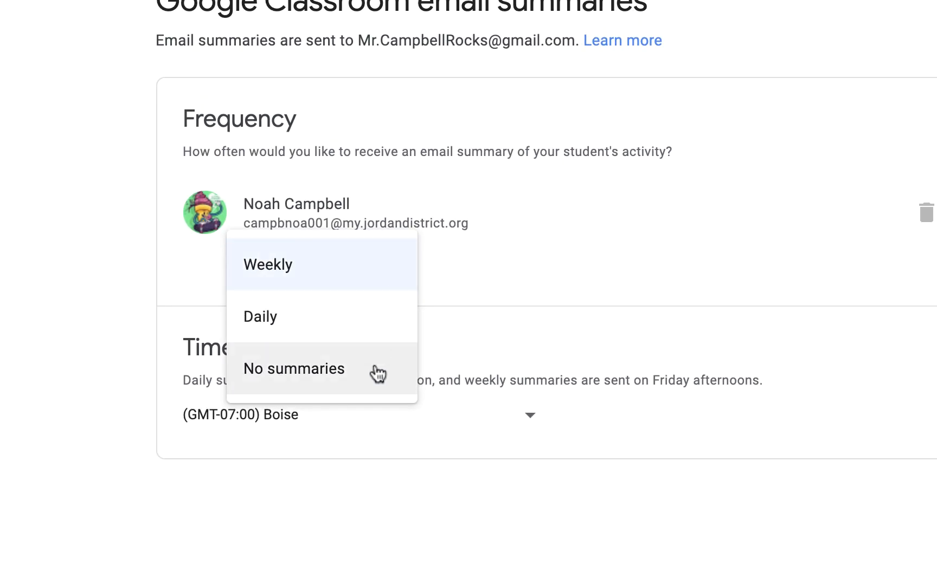
mouse_move(520, 423)
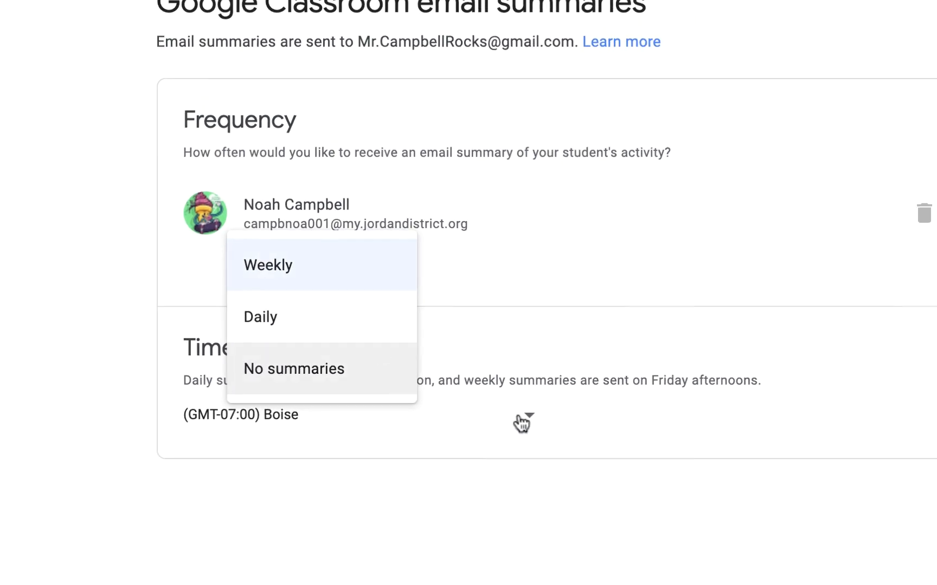